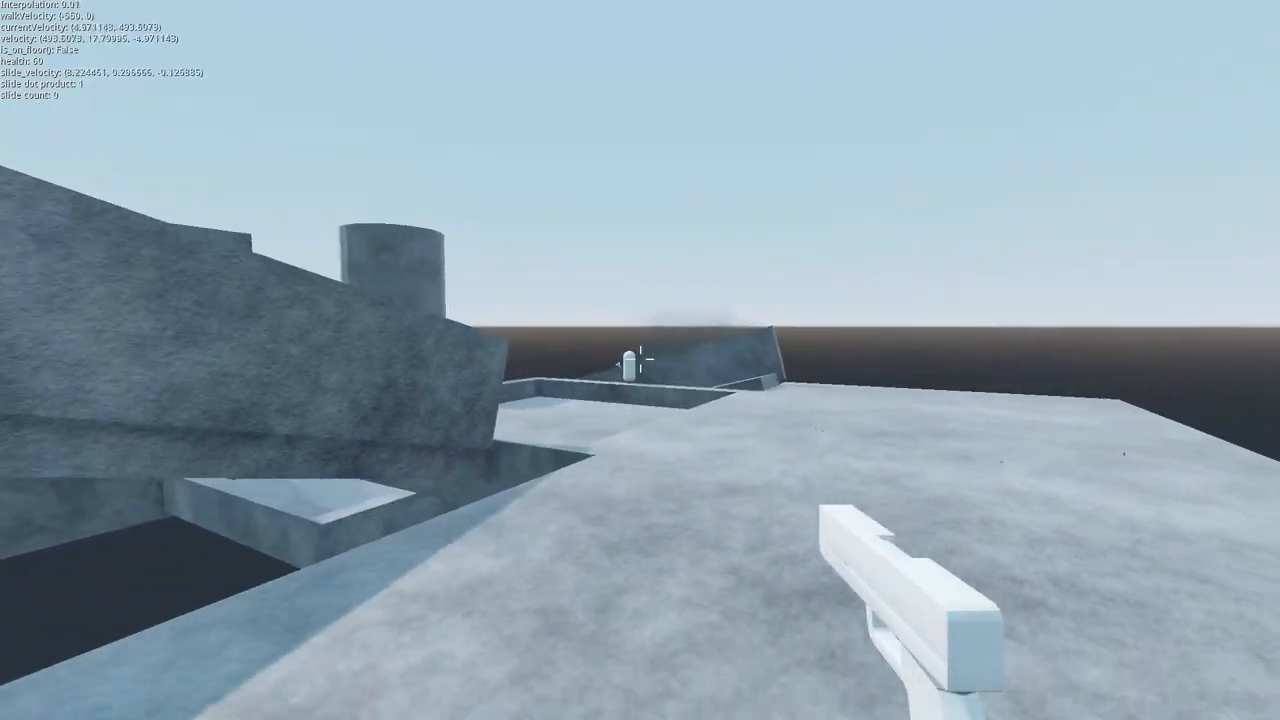
Fire the pistol at the distant player while crossing into the courtyard.
left_click(640, 360)
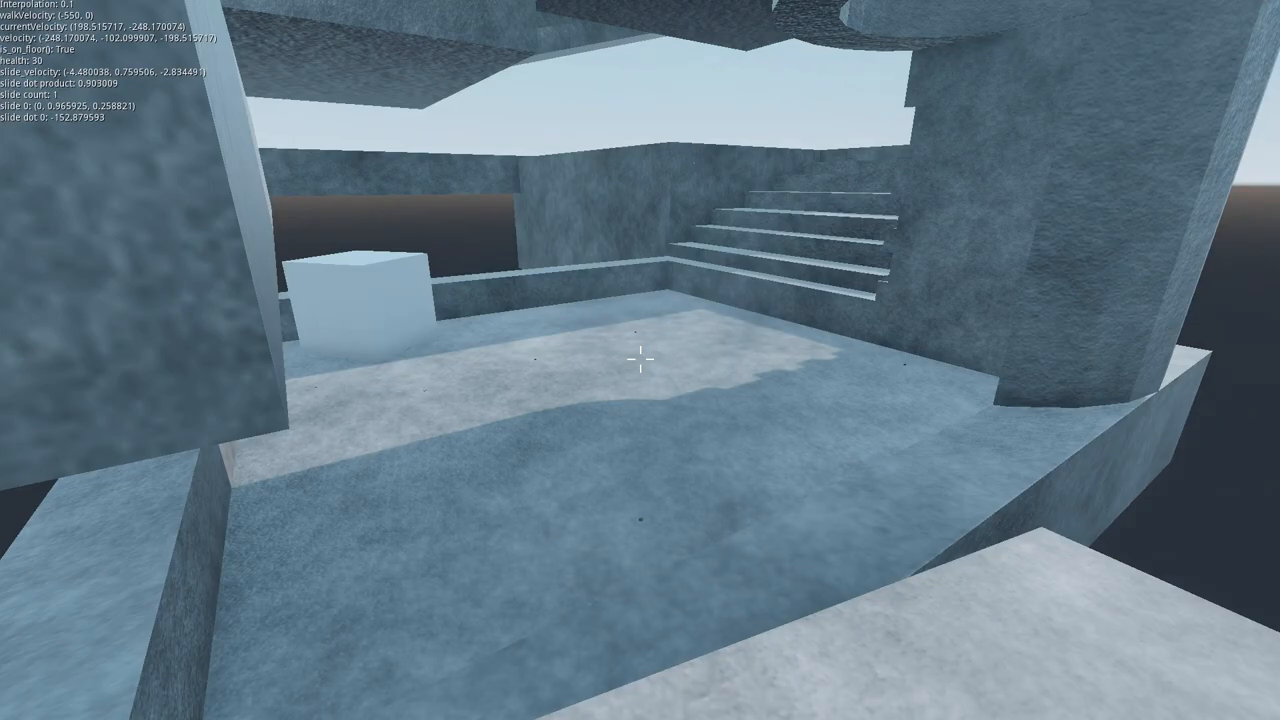
left_click(640, 360)
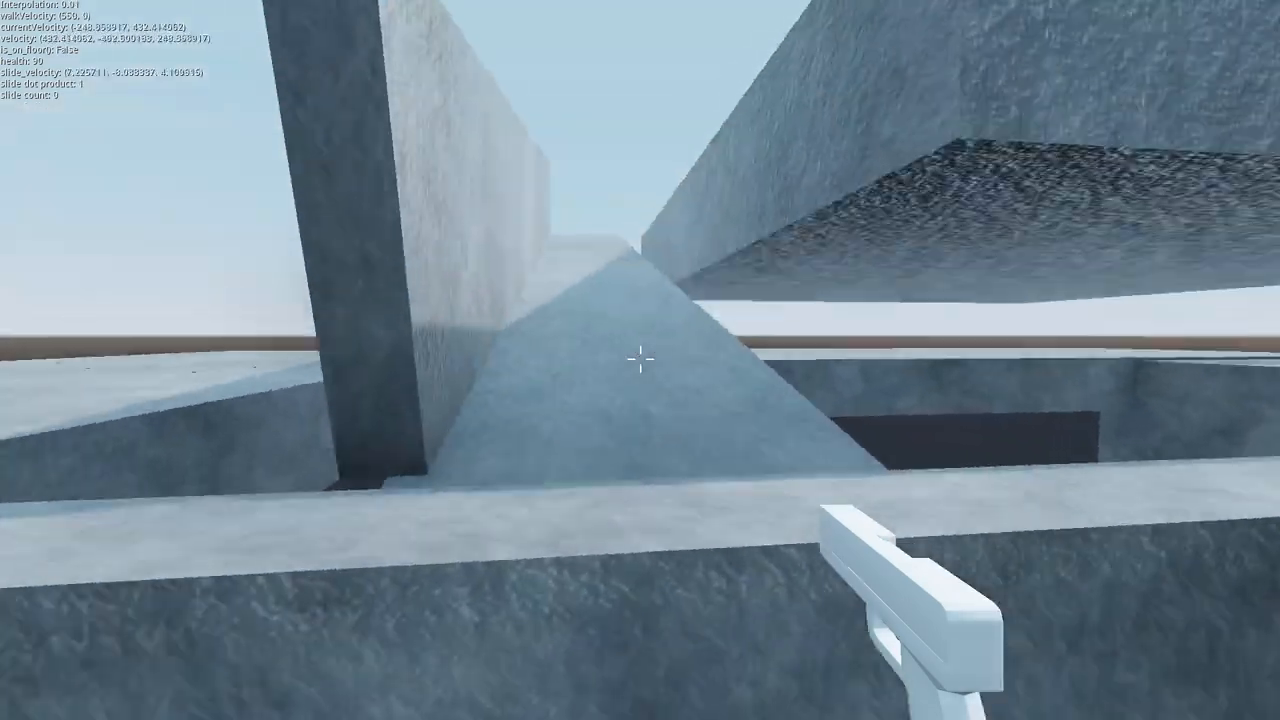
mouse_move(640, 360)
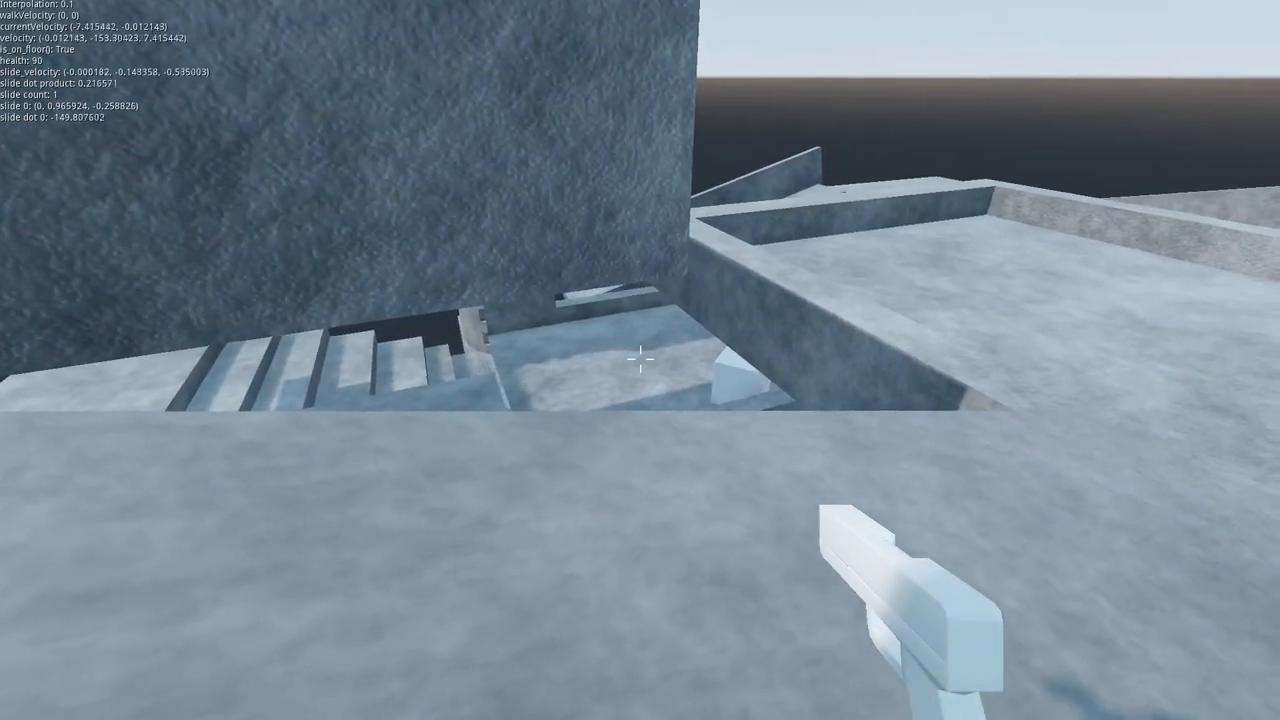
Shoot the pistol at the opponent by the central pillar, ejecting a casing.
left_click(640, 360)
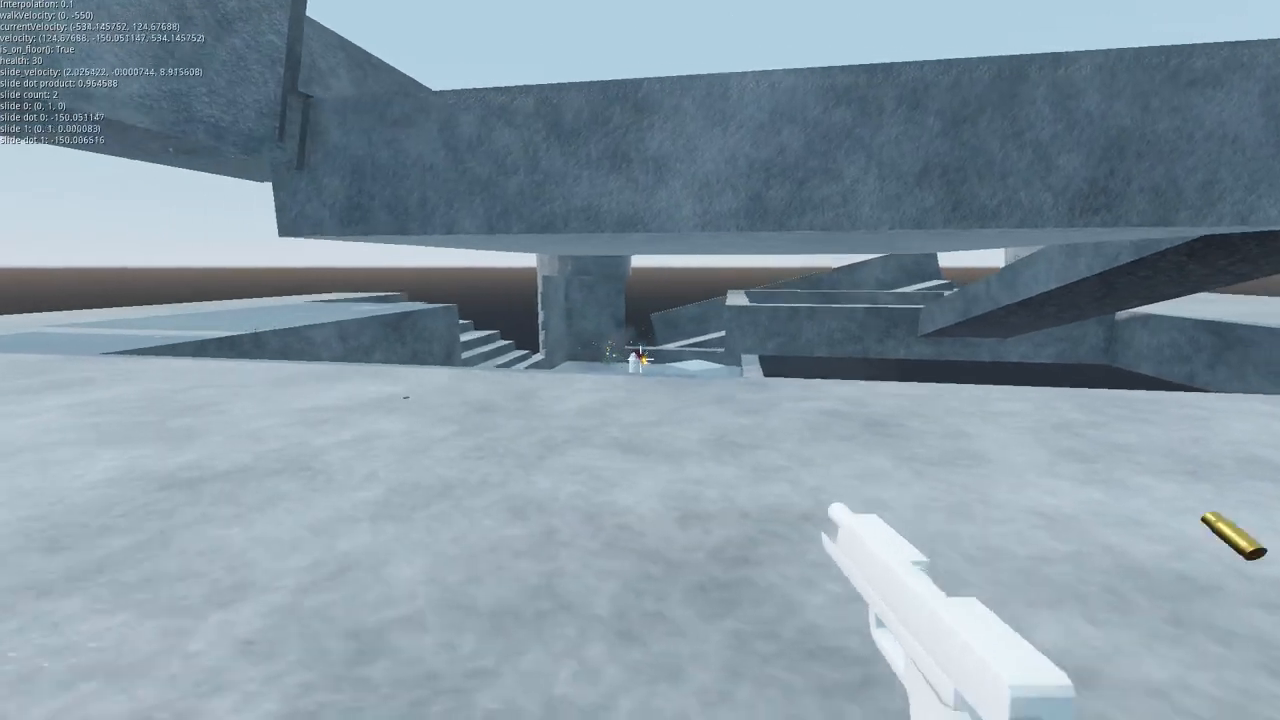
Shoot the opponent by the pillar, overhead, and on the upper ledge.
left_click(640, 360)
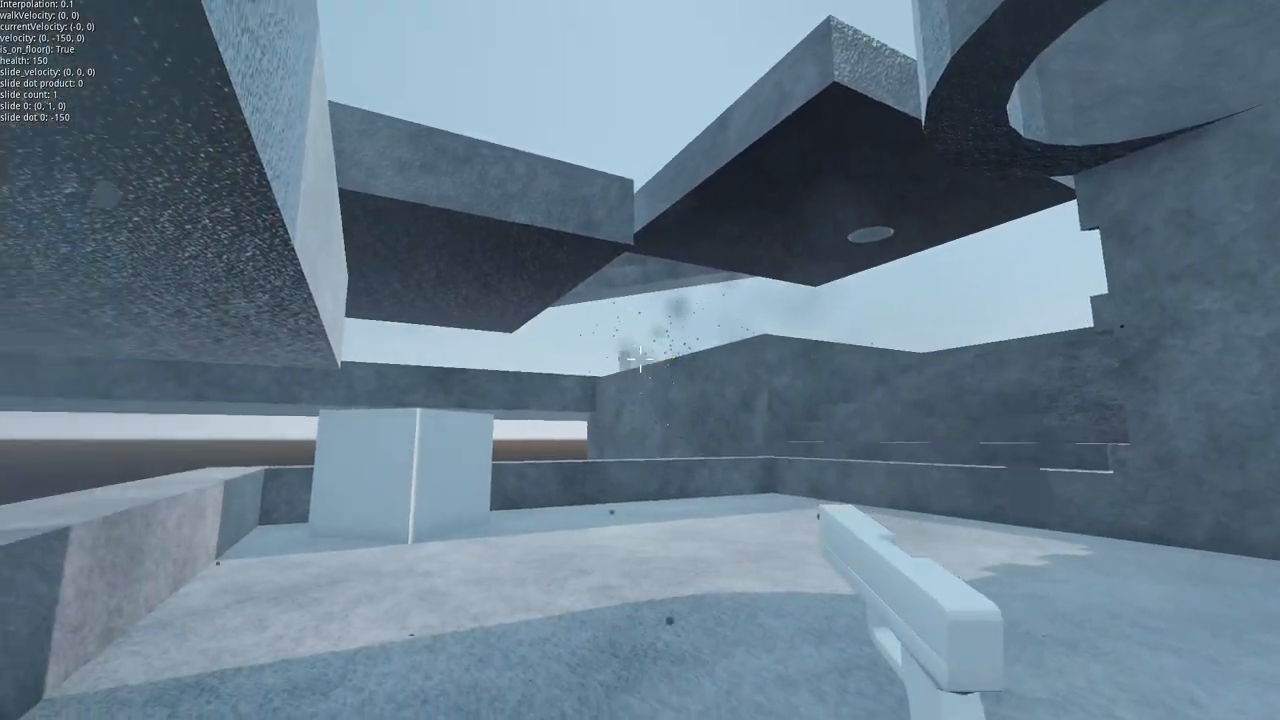
left_click(640, 360)
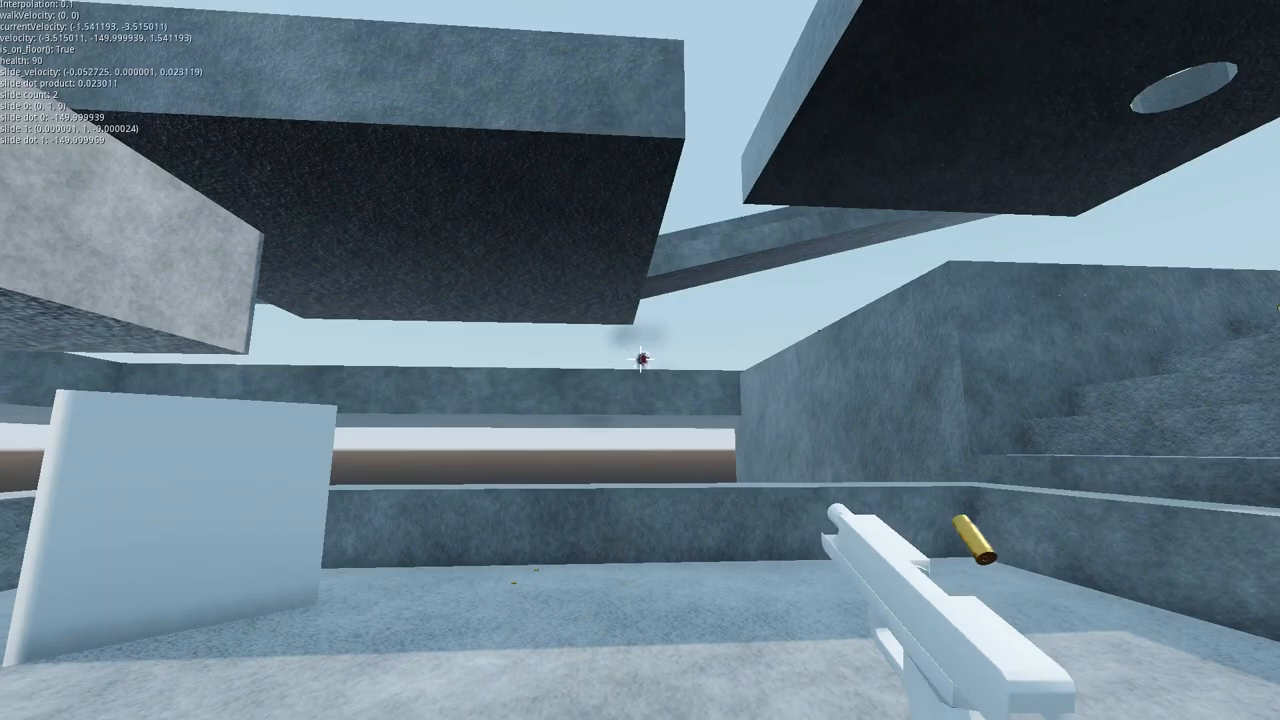
left_click(640, 360)
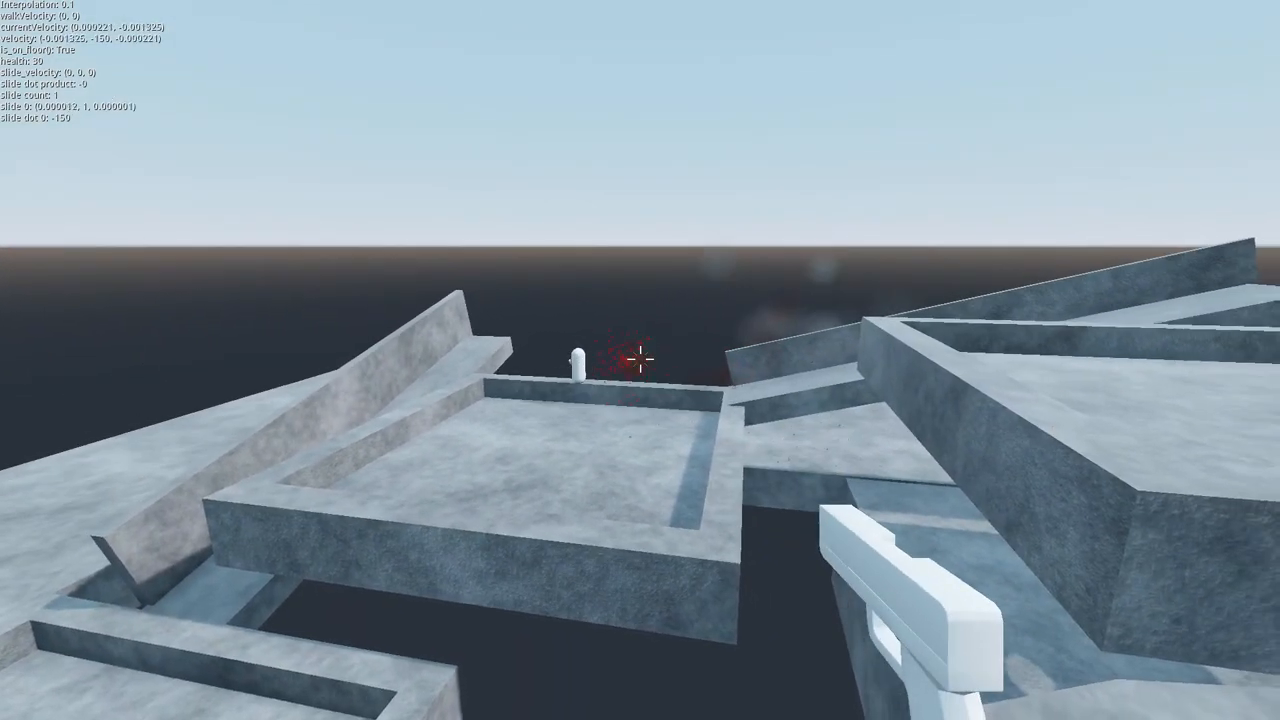
Shoot the opponent on the walled platform and again on the tilted slabs.
left_click(640, 360)
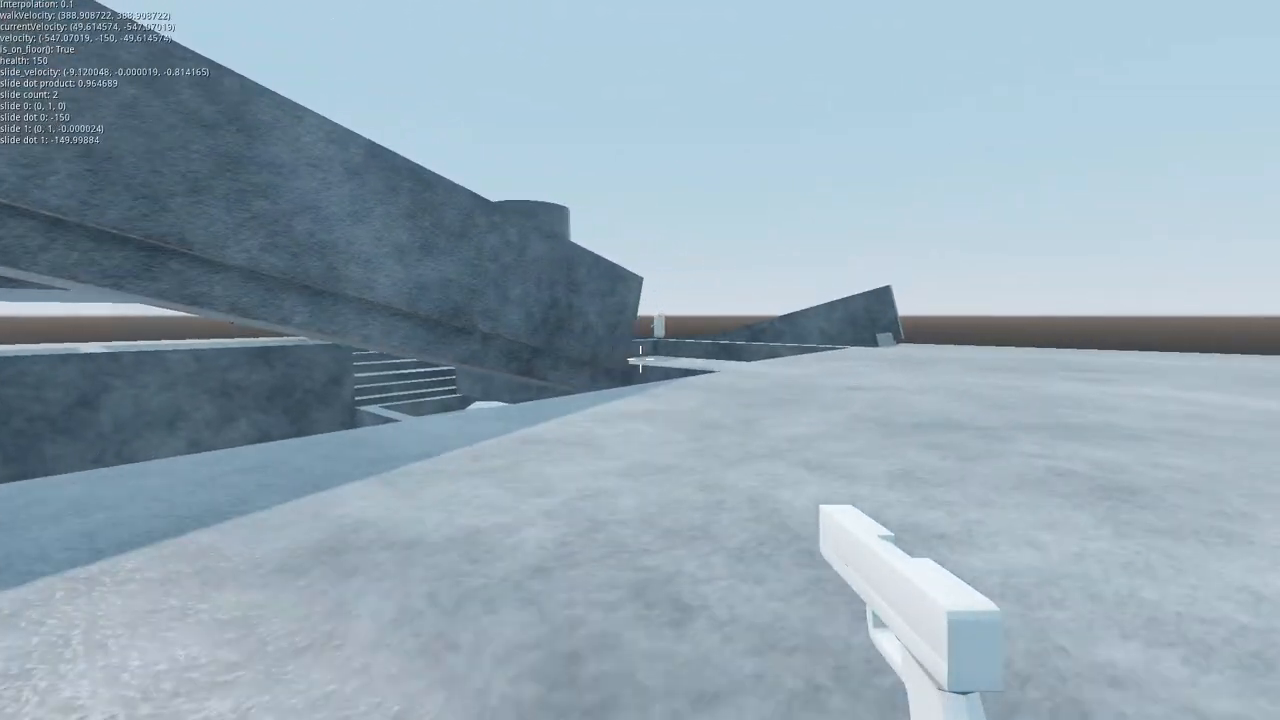
left_click(636, 356)
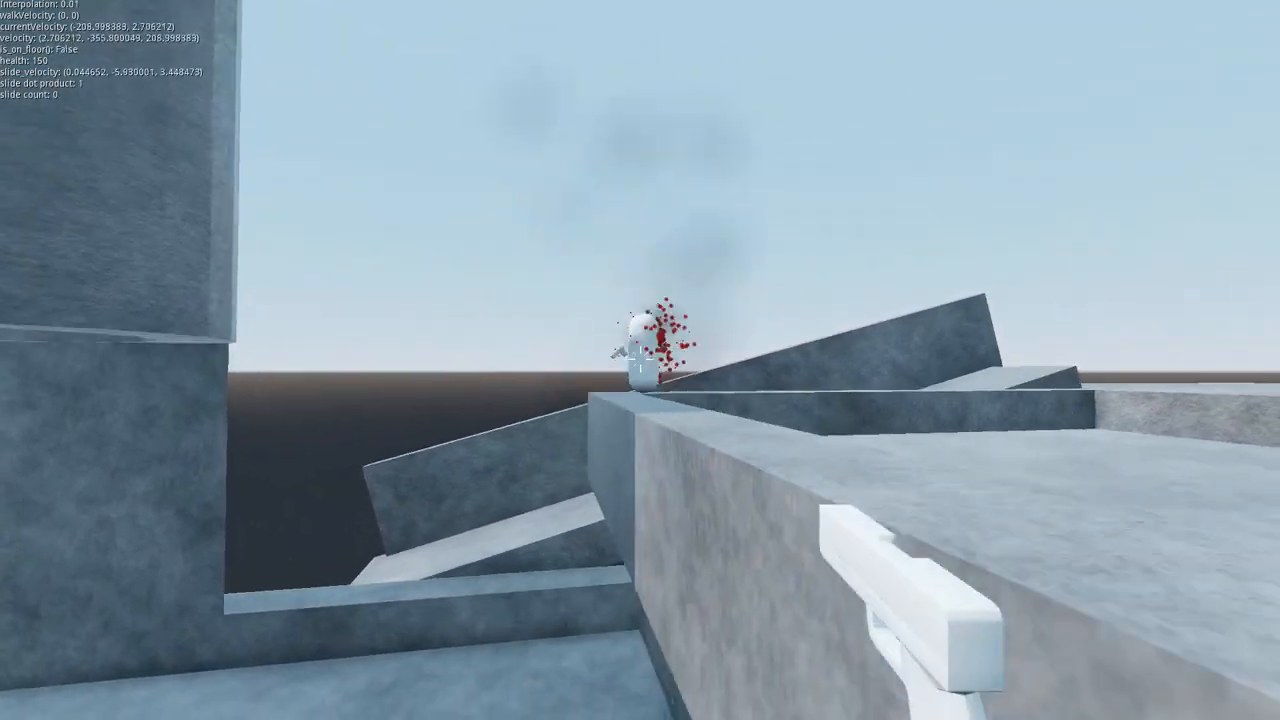
mouse_move(640, 360)
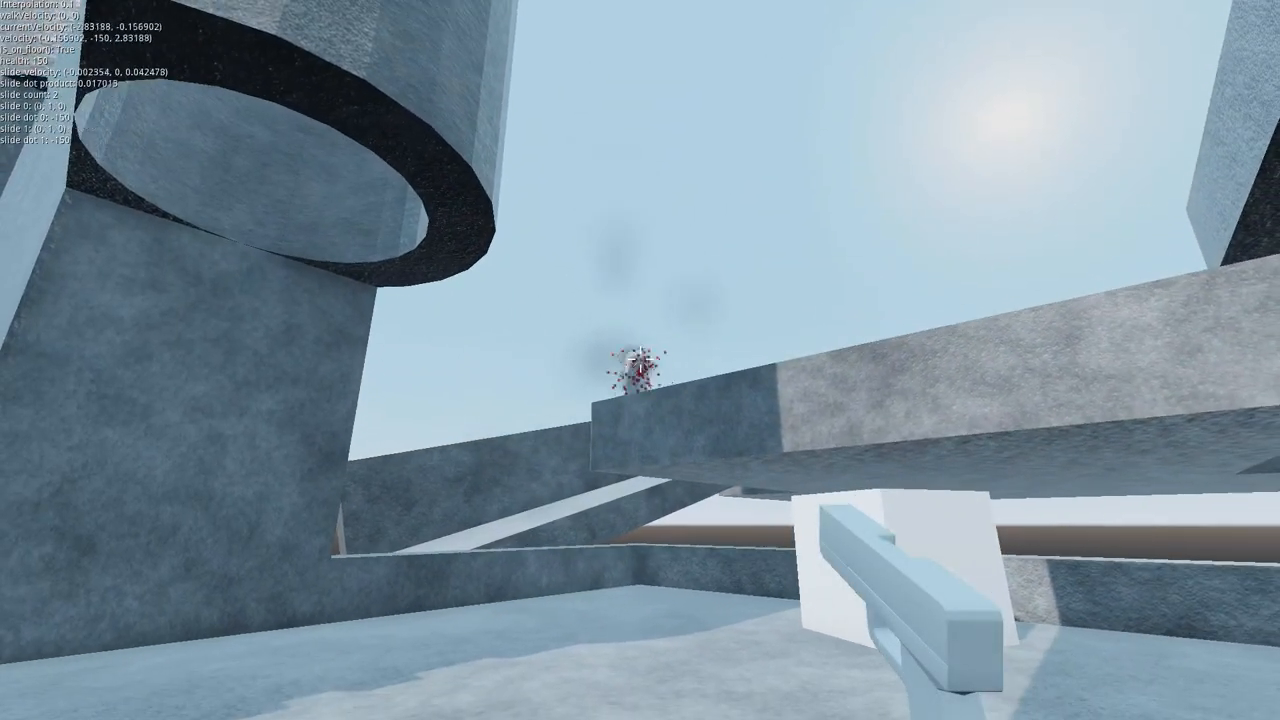
Fire repeatedly into the opponent's capsule until it gibs, then shoot it after respawn.
left_click(640, 360)
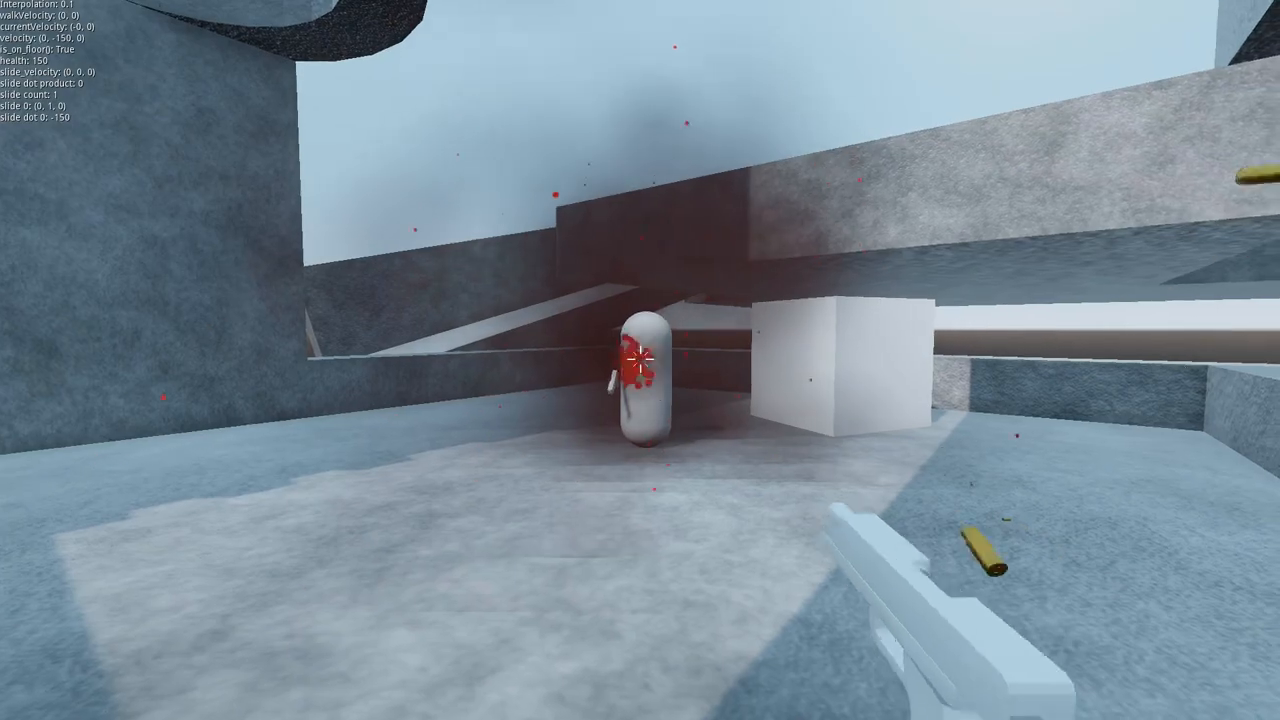
left_click(640, 360)
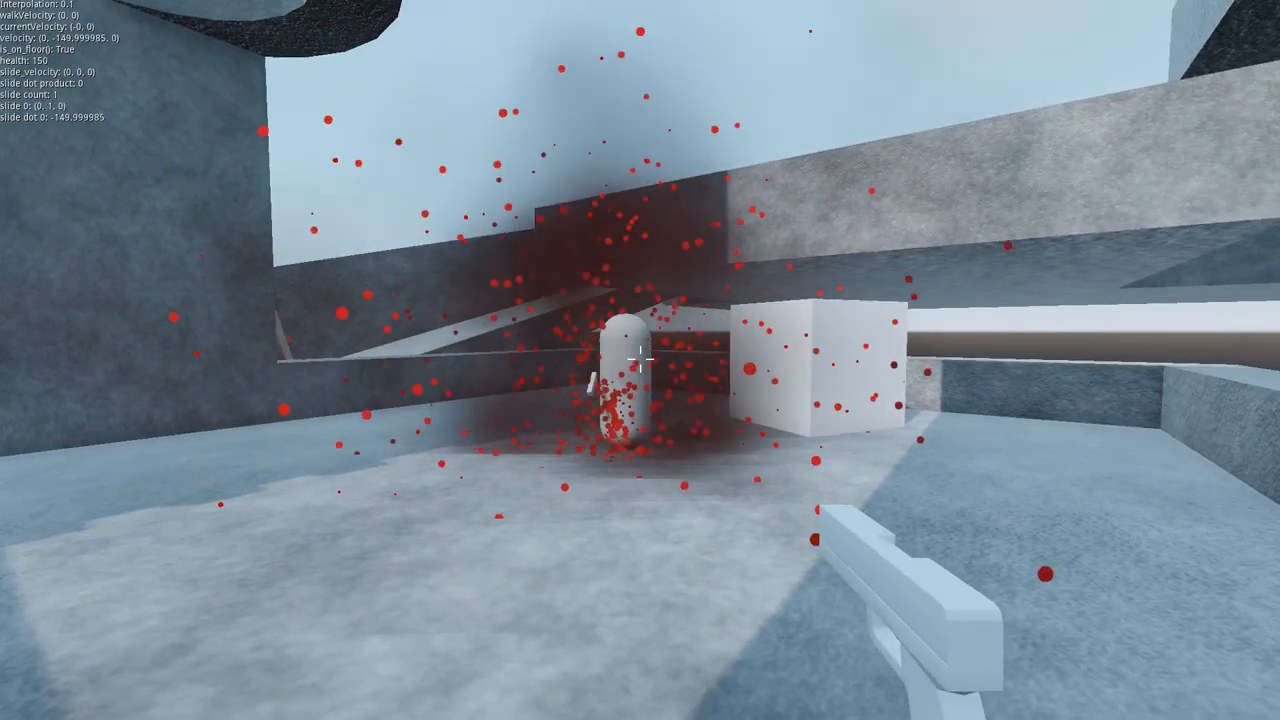
left_click(640, 360)
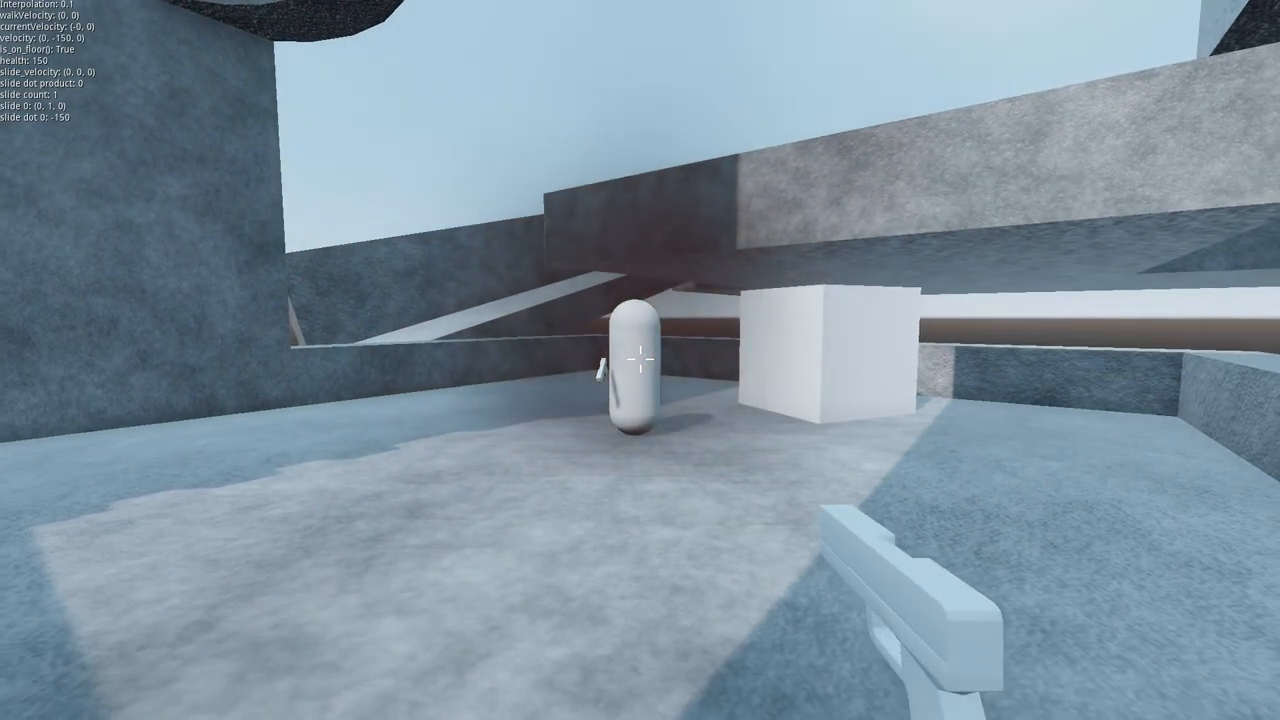
left_click(640, 360)
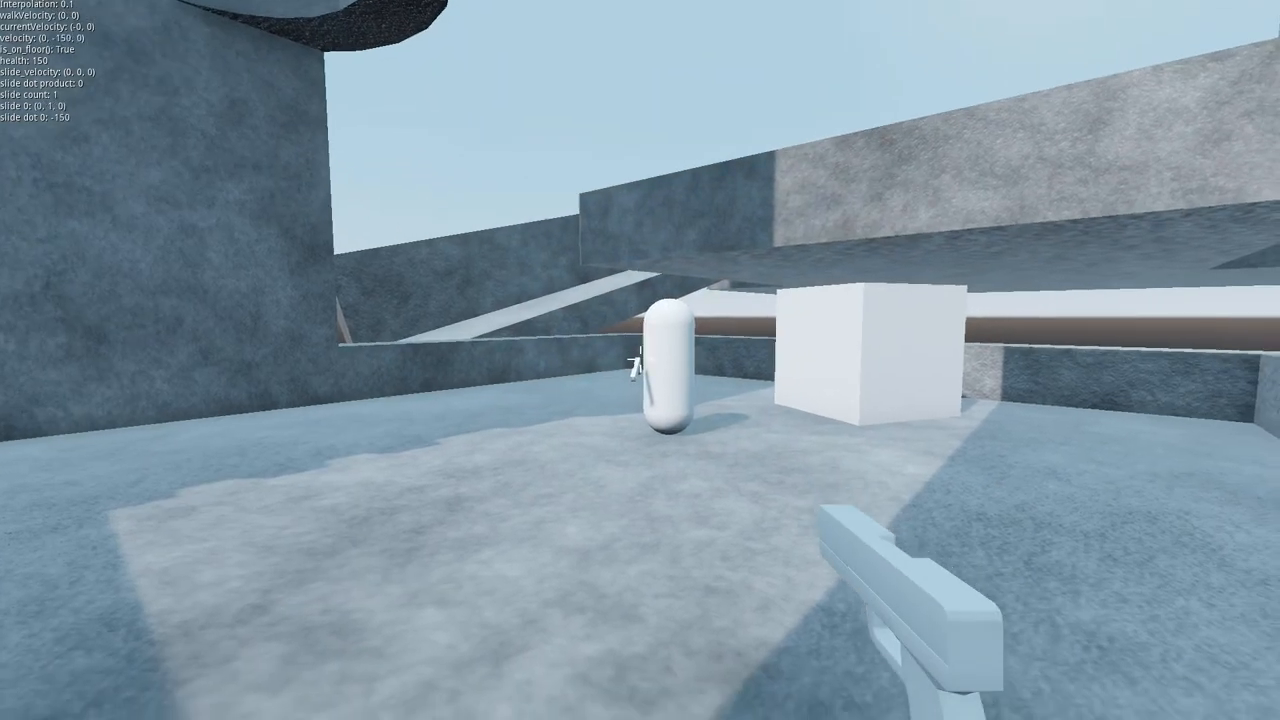
Keep firing at the opponent near the white cube and from the raised ledge.
left_click(640, 360)
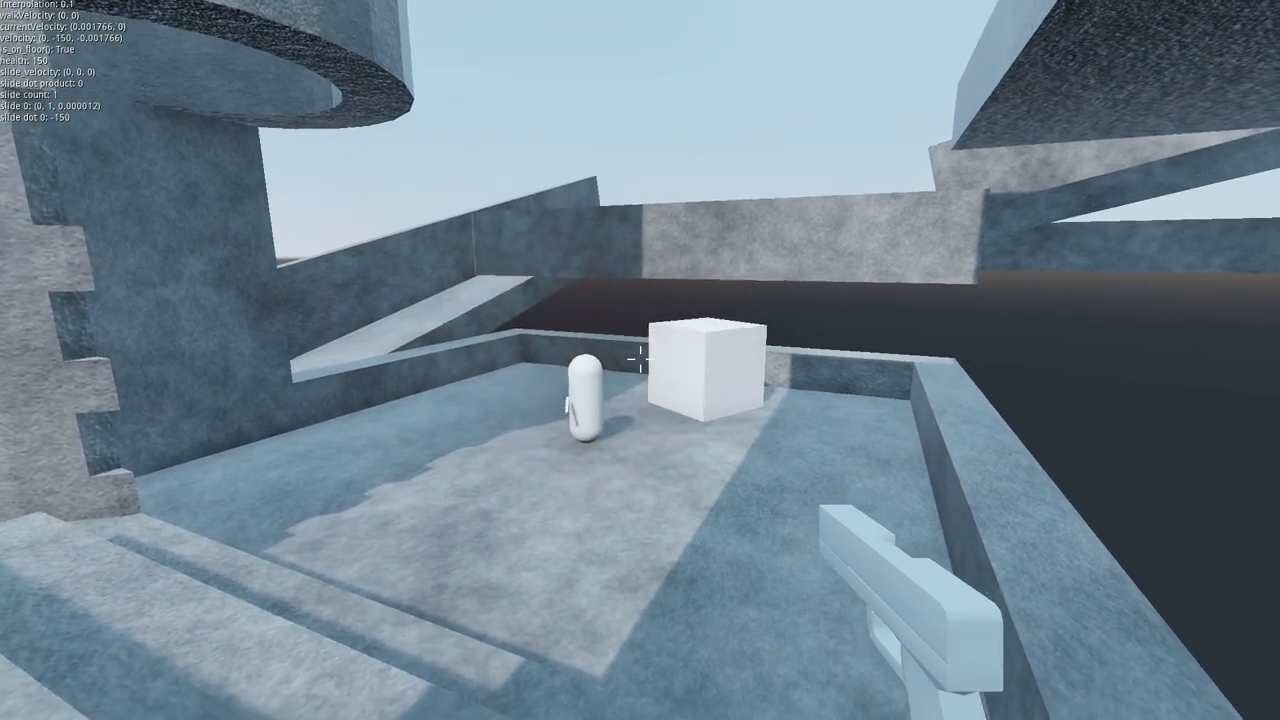
mouse_move(640, 360)
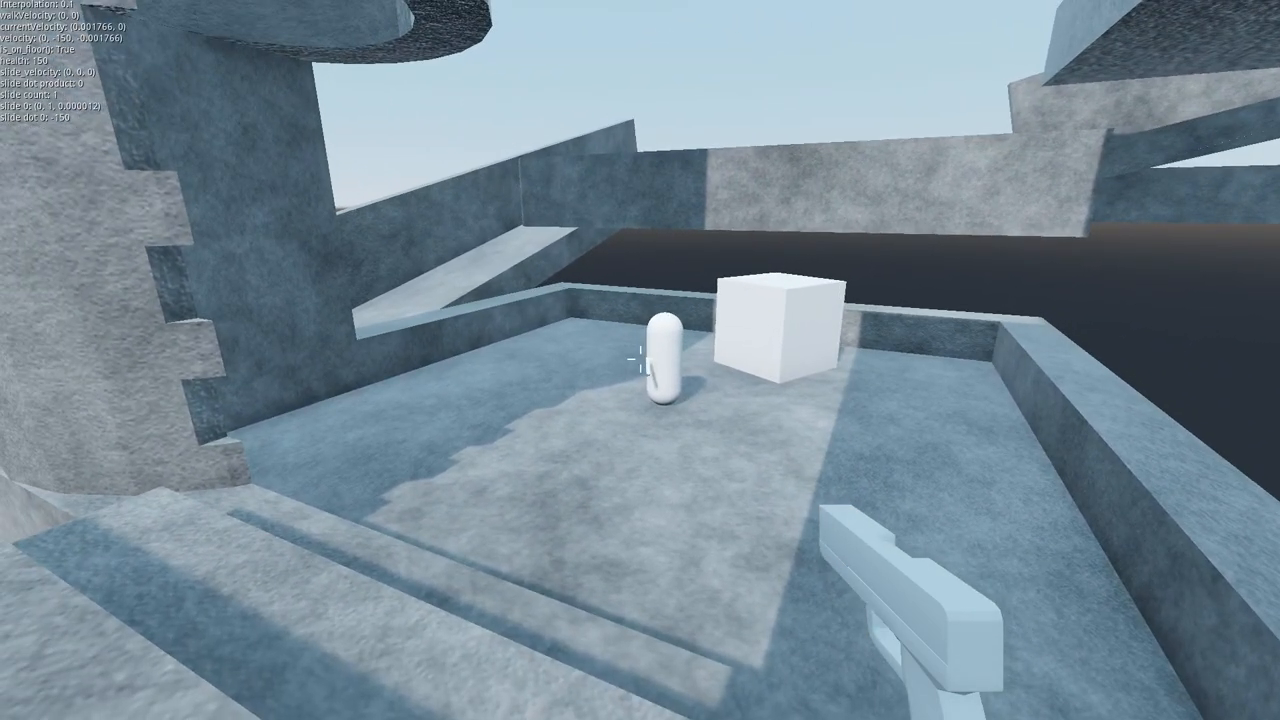
left_click(640, 360)
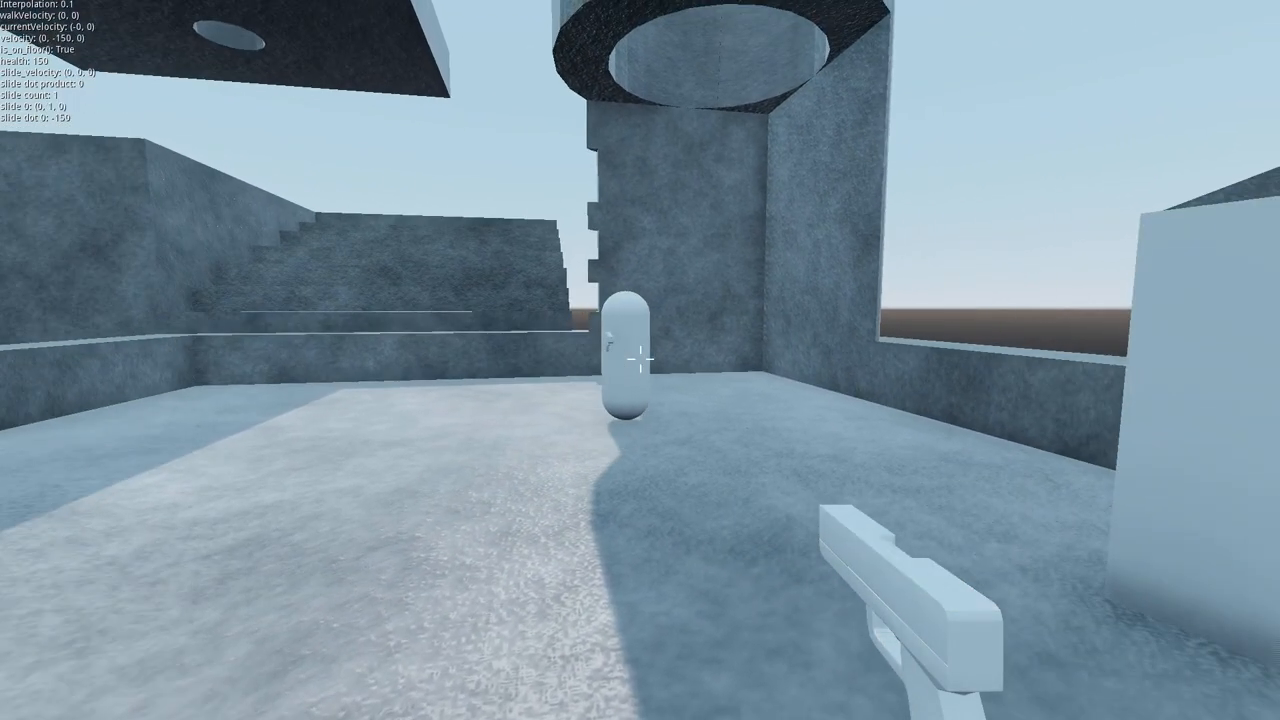
mouse_move(640, 360)
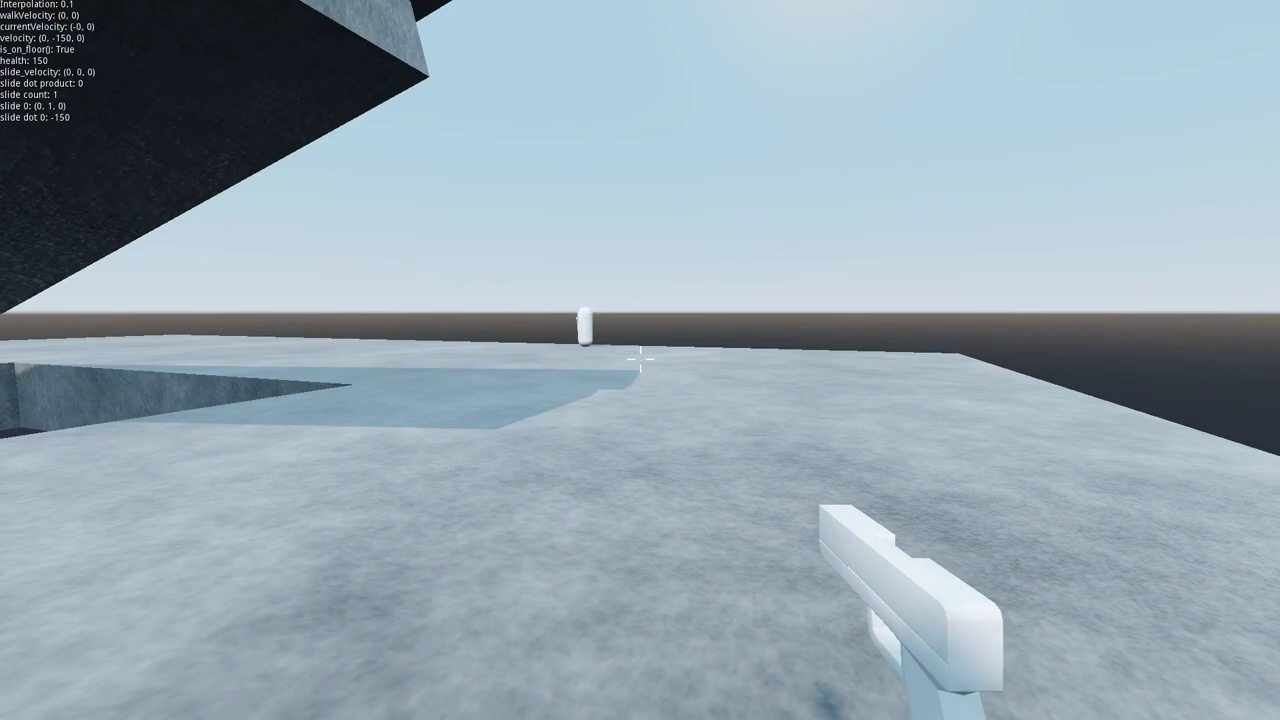
Fire a tracer shot across the rooftop at the distant opponent capsule.
left_click(640, 360)
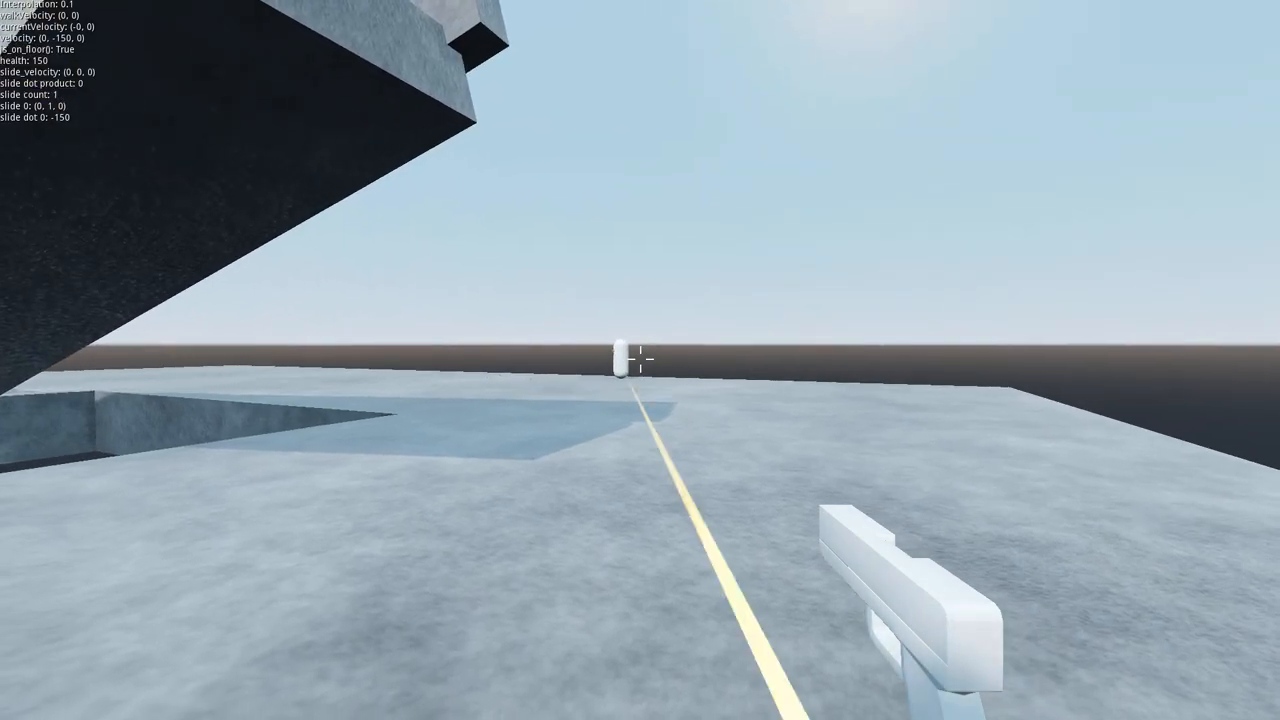